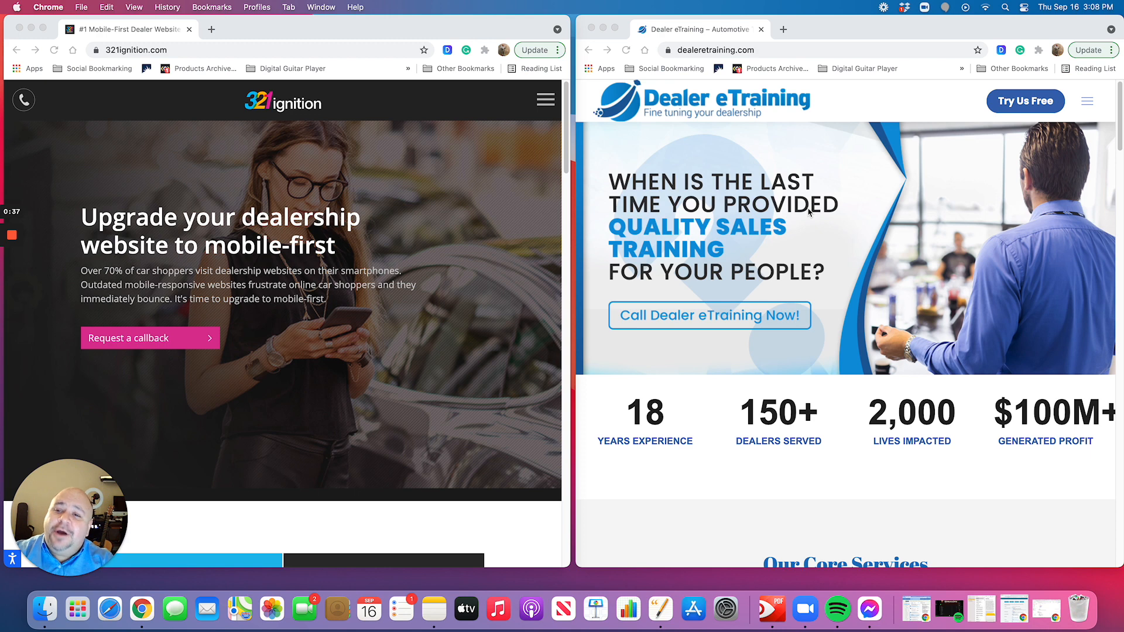
{"action": "mouse_move", "coordinate": [250, 122]}
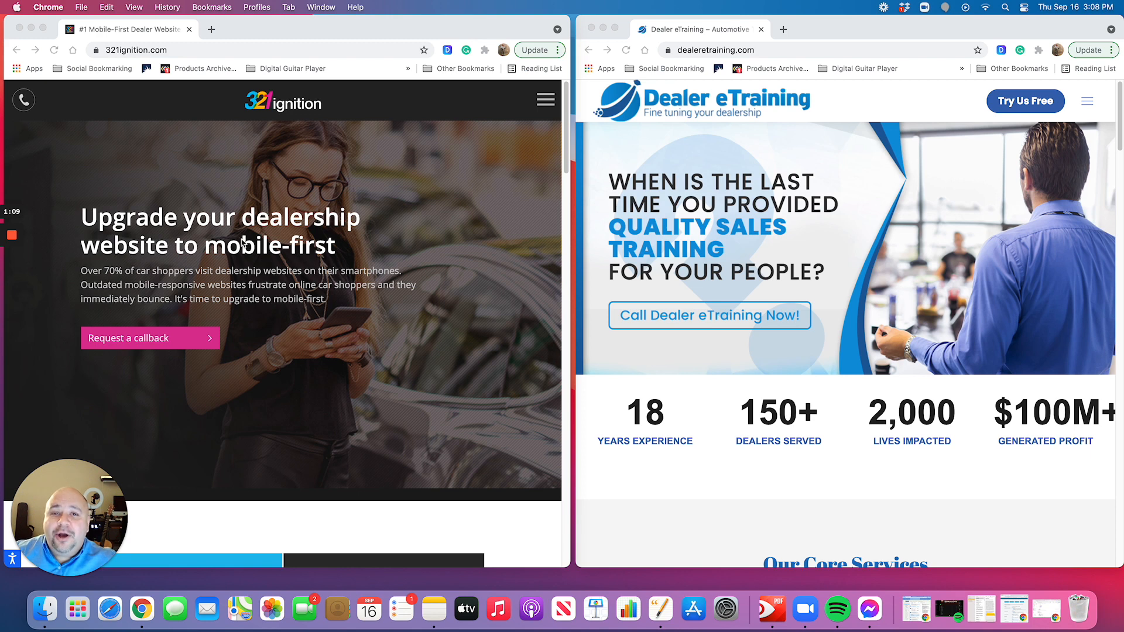
{"action": "mouse_move", "coordinate": [290, 181]}
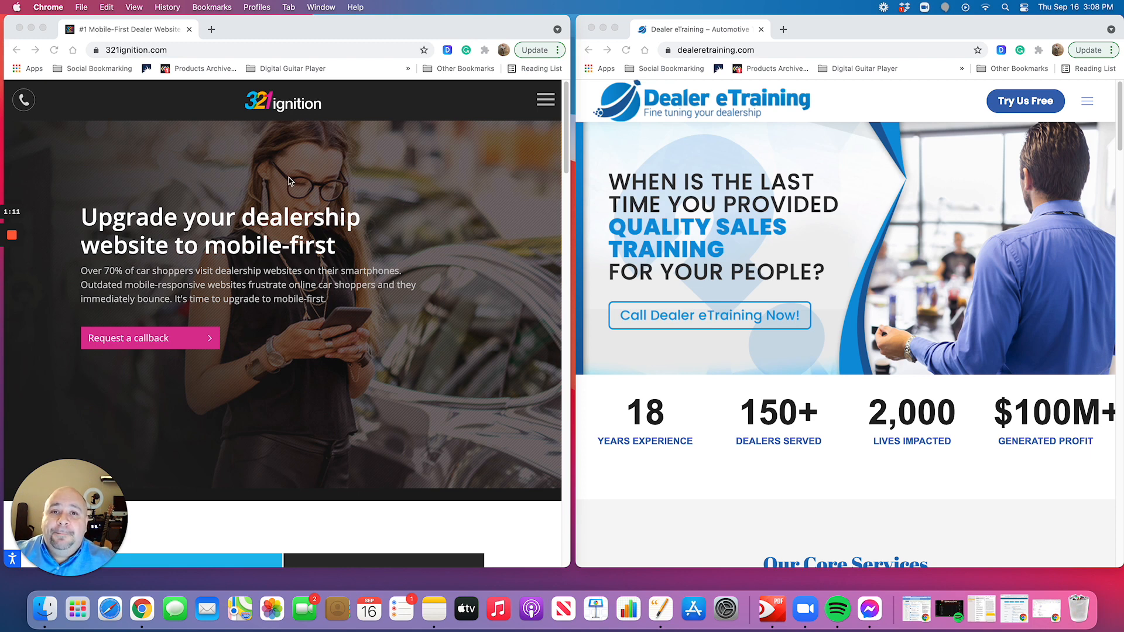
{"action": "mouse_move", "coordinate": [339, 199]}
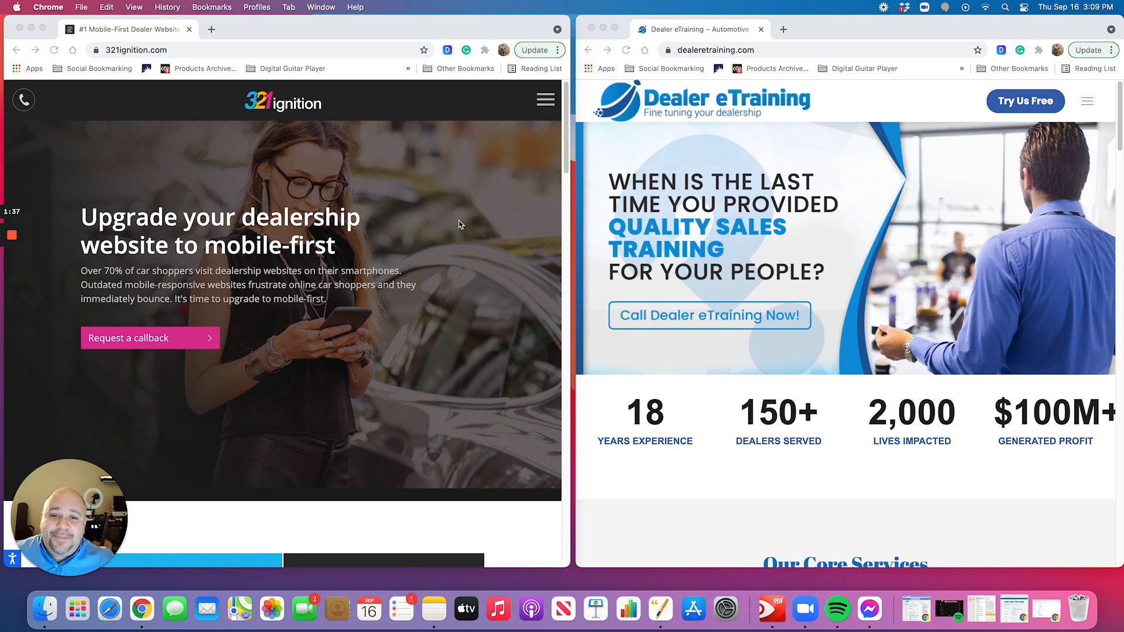
{"action": "mouse_move", "coordinate": [428, 251]}
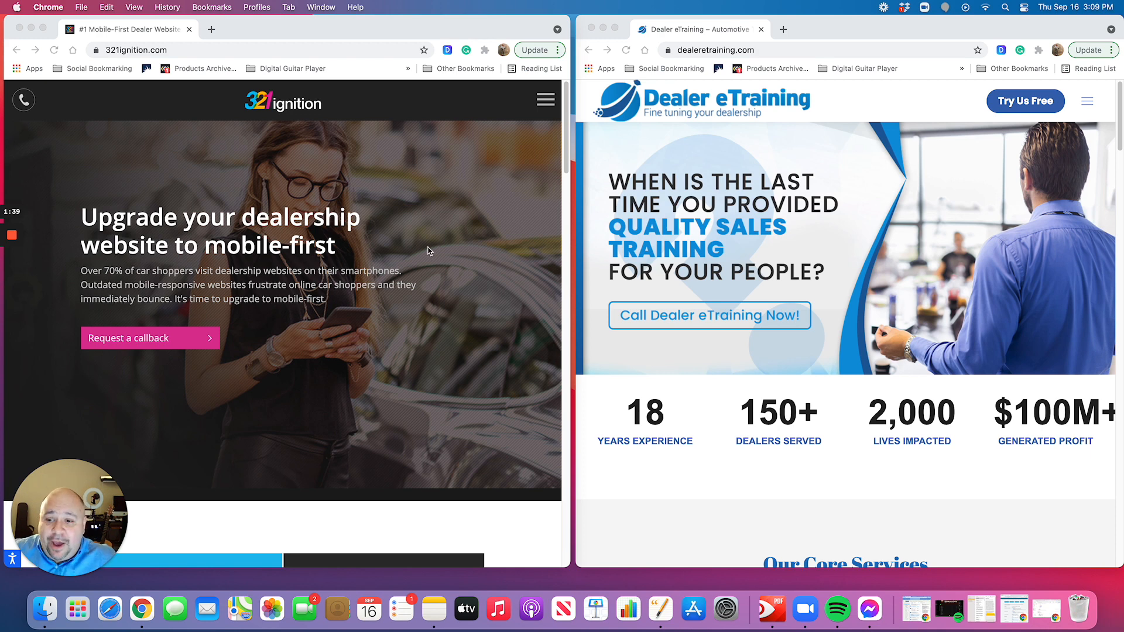
{"action": "mouse_move", "coordinate": [89, 476]}
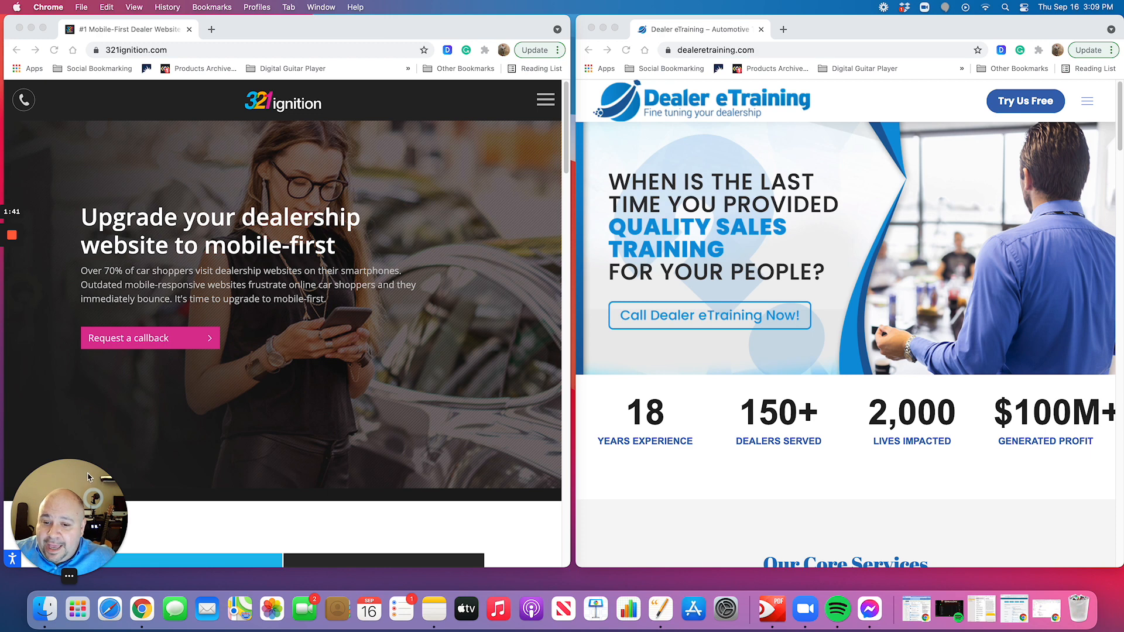
{"action": "scroll", "scroll_direction": "down", "scroll_amount": 3}
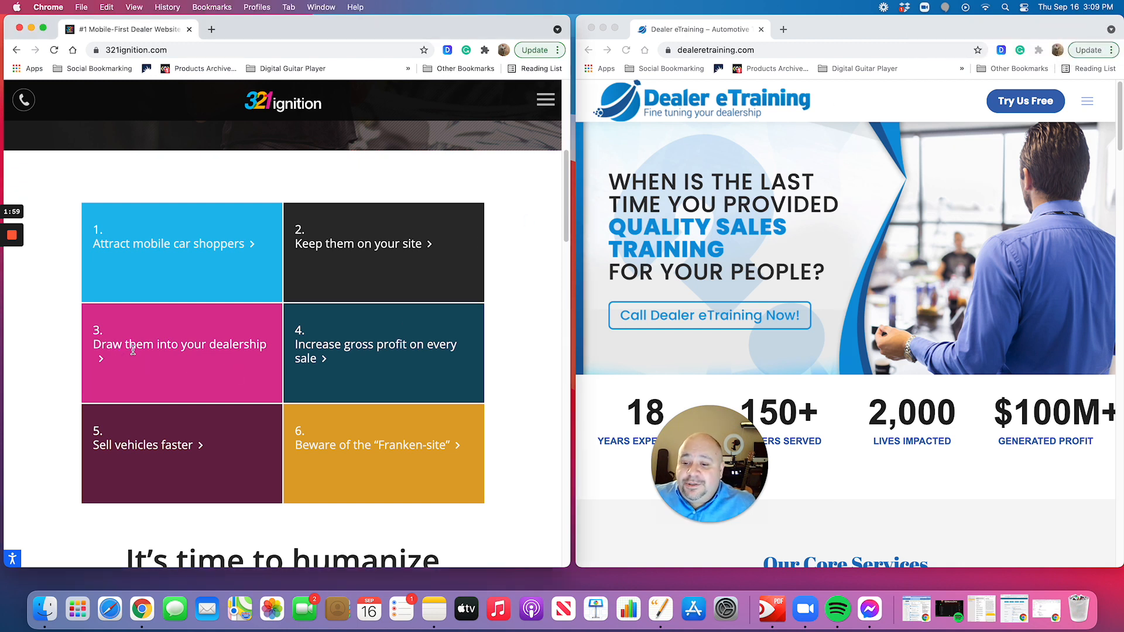
{"action": "mouse_move", "coordinate": [211, 349]}
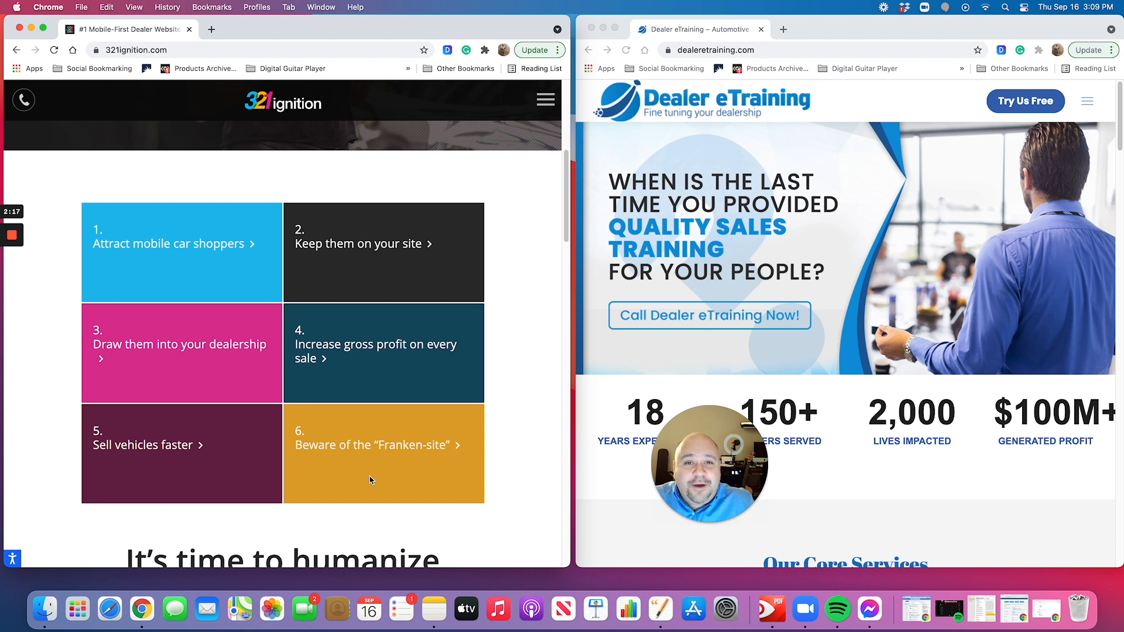
{"action": "mouse_move", "coordinate": [506, 514]}
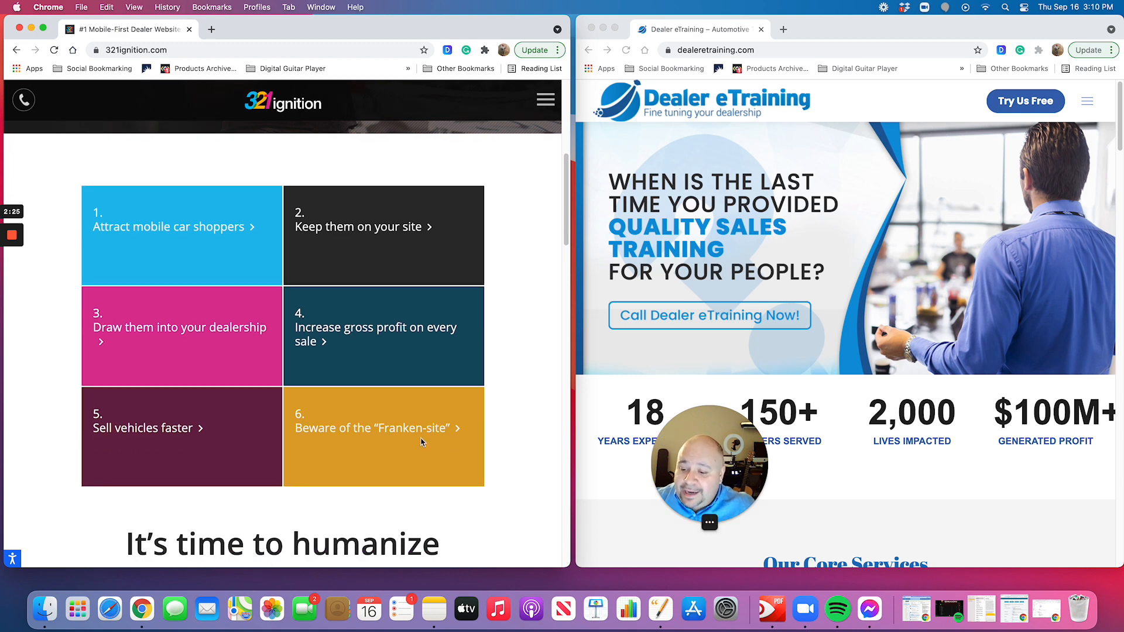
{"action": "scroll", "scroll_direction": "down", "scroll_amount": 3}
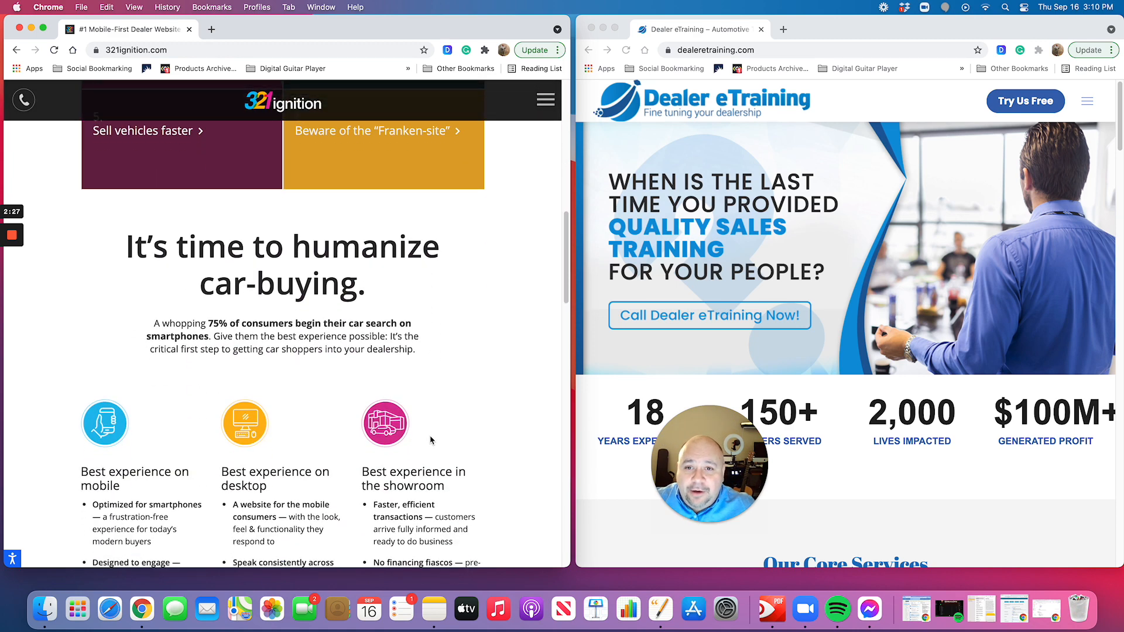
{"action": "scroll", "scroll_direction": "up", "scroll_amount": 3}
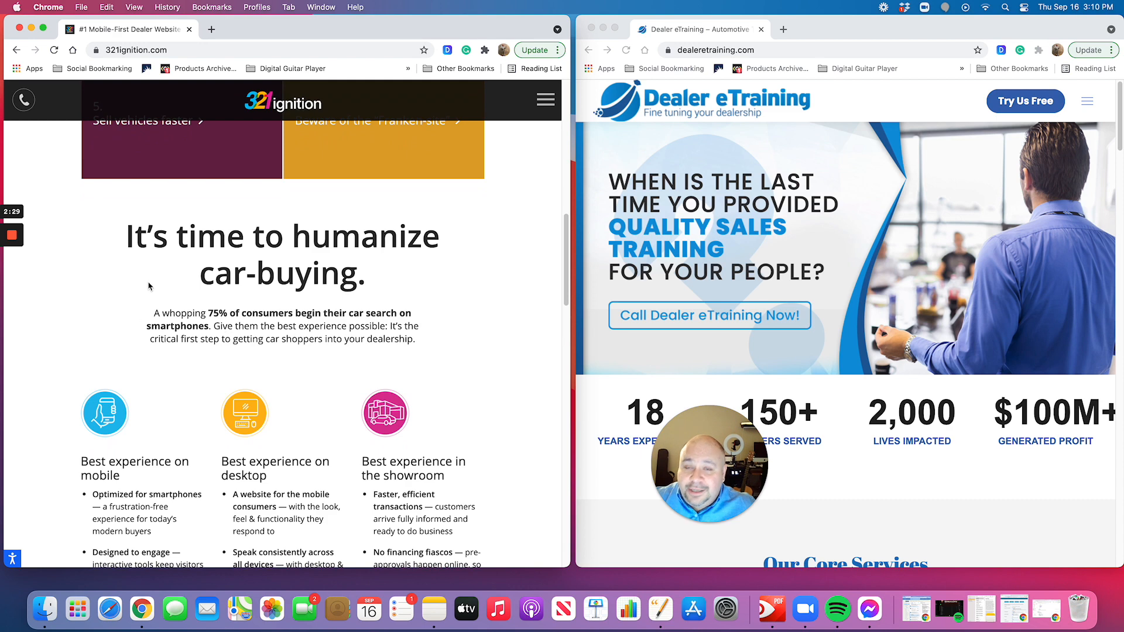
{"action": "mouse_move", "coordinate": [129, 244]}
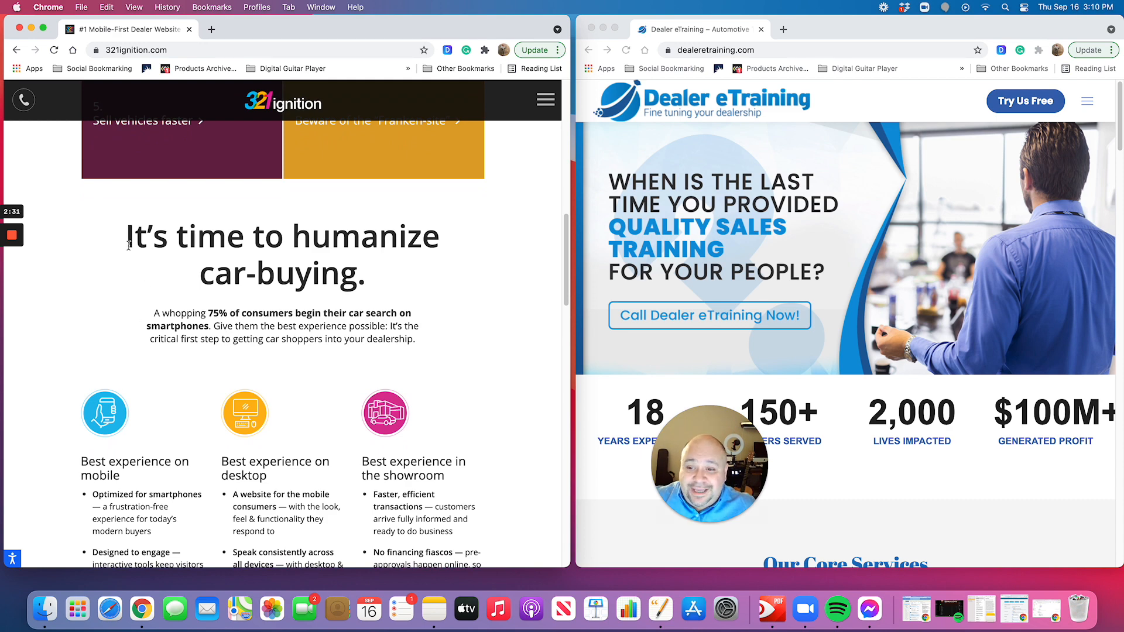
{"action": "scroll", "scroll_direction": "down", "scroll_amount": 3}
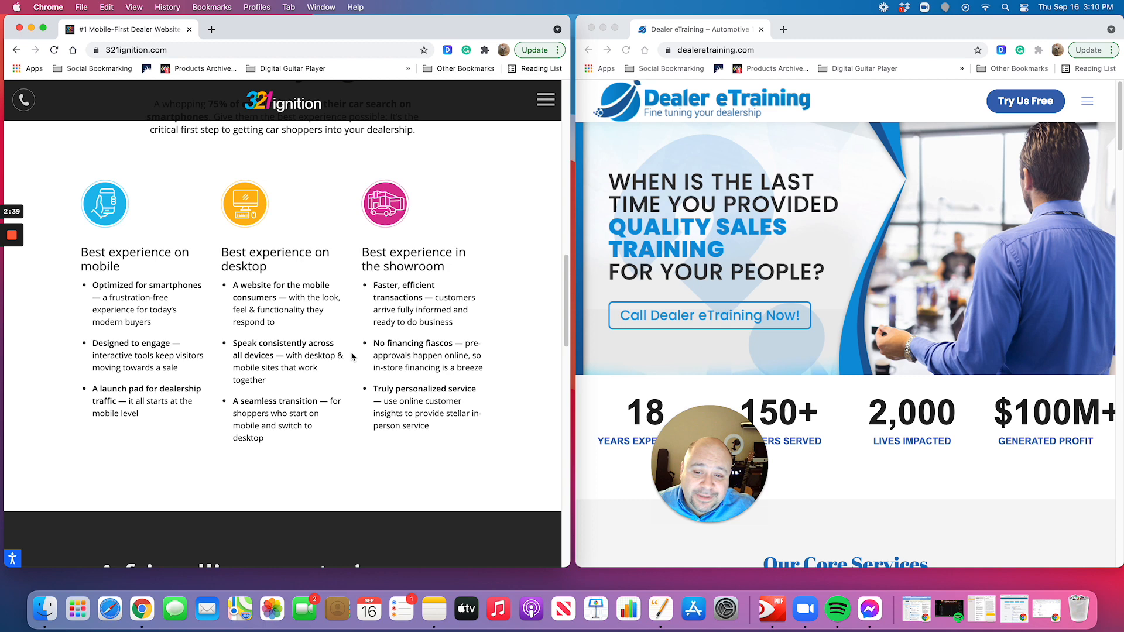
{"action": "scroll", "scroll_direction": "down", "scroll_amount": 3}
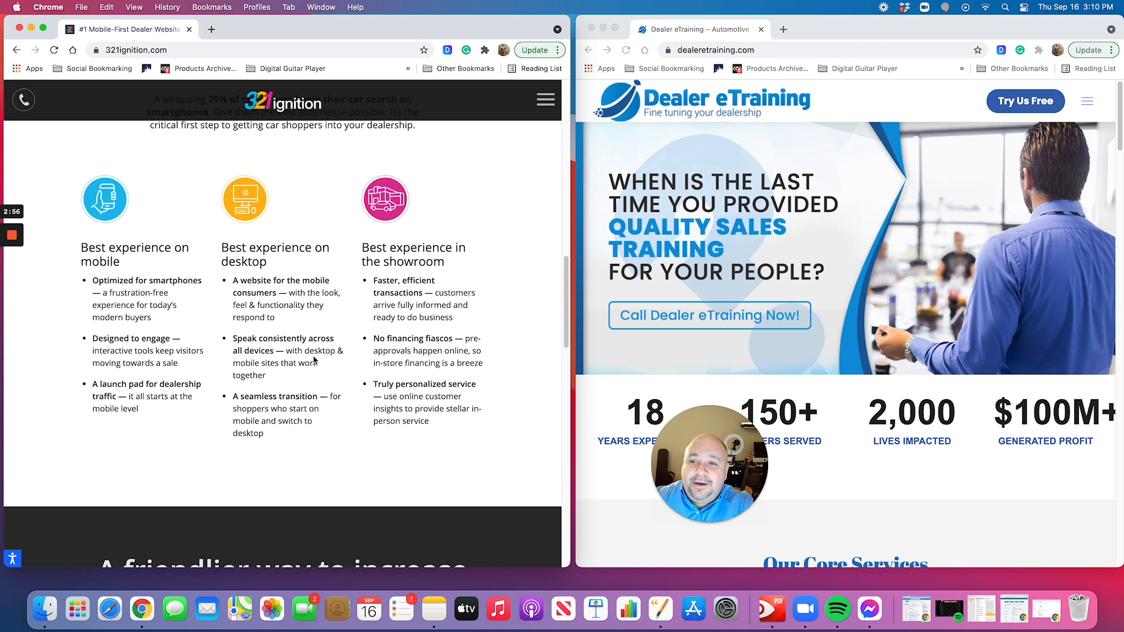
{"action": "scroll", "scroll_direction": "up", "scroll_amount": 3}
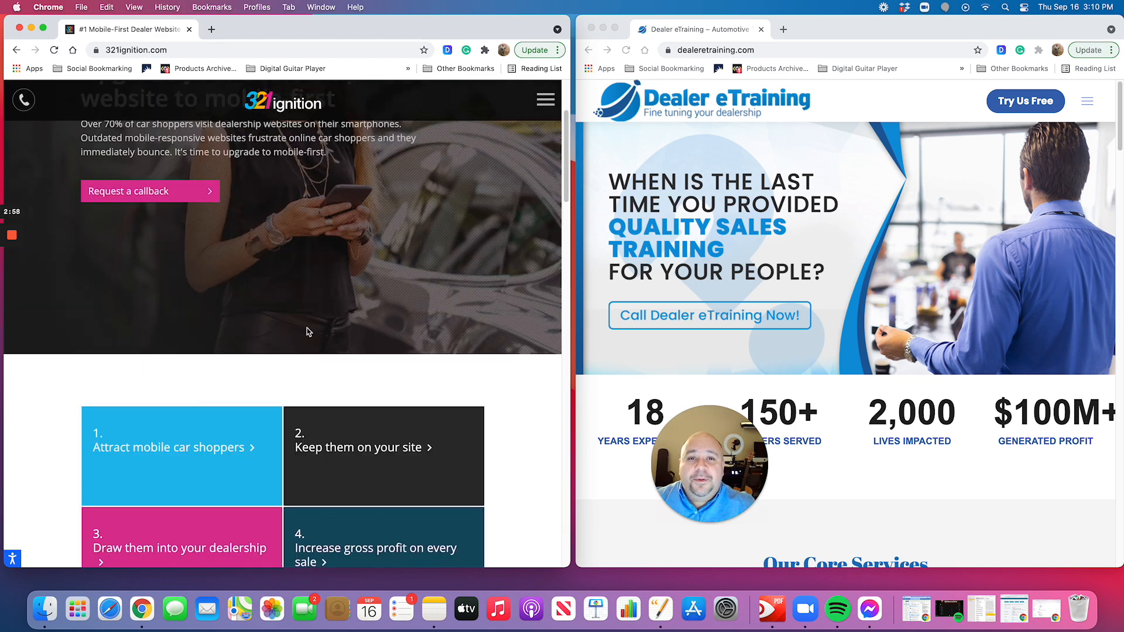
{"action": "scroll", "scroll_direction": "up", "scroll_amount": 3}
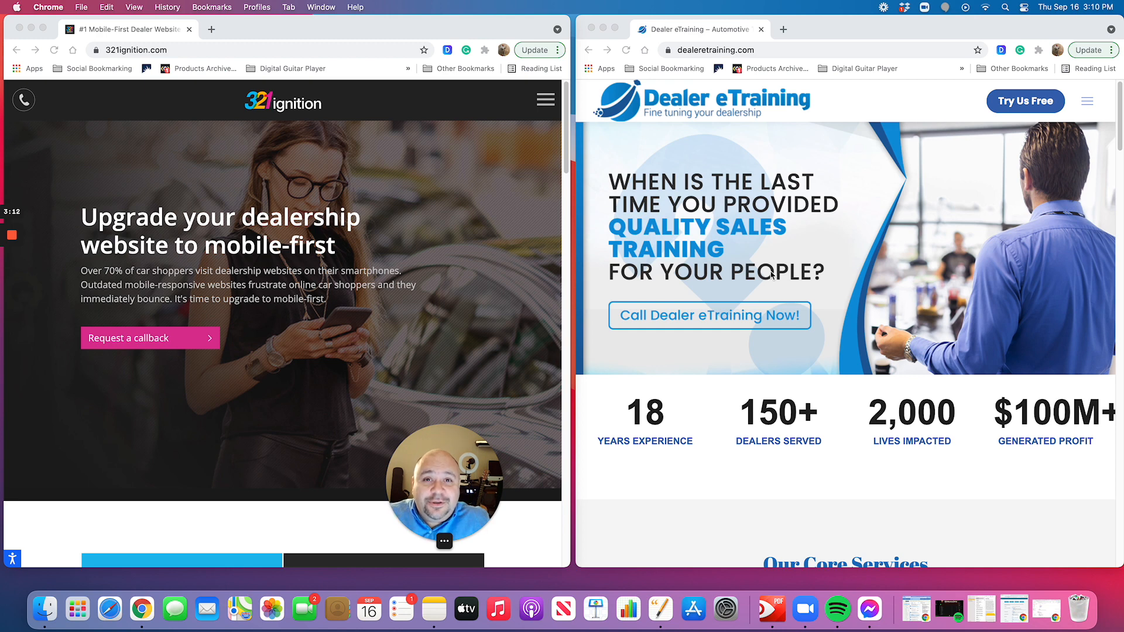
{"action": "mouse_move", "coordinate": [877, 358]}
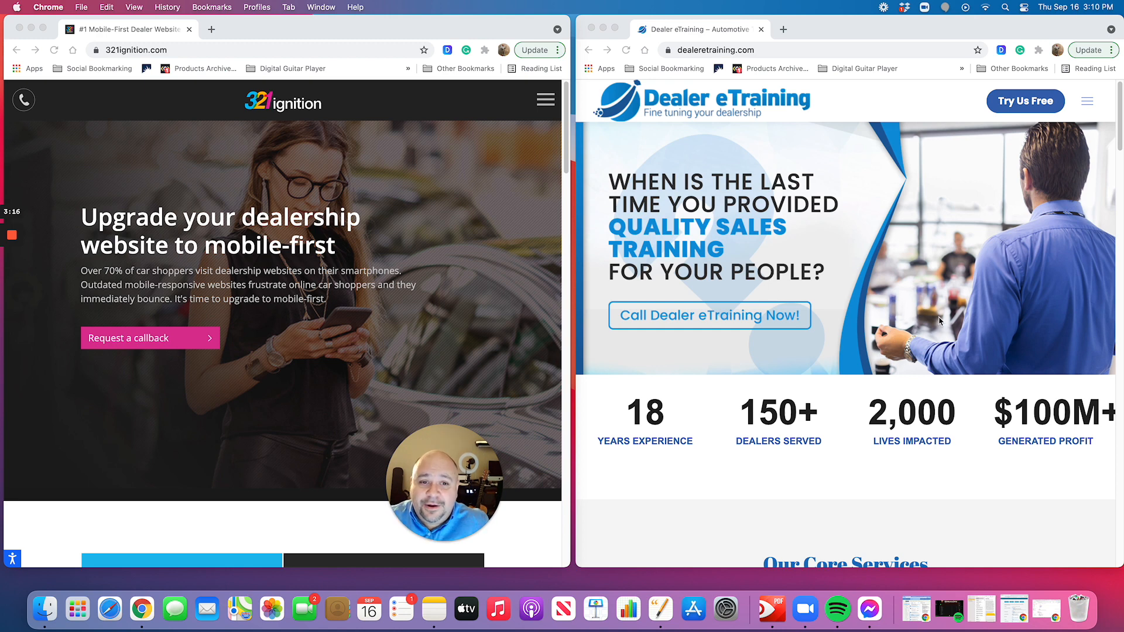
{"action": "scroll", "scroll_direction": "down", "scroll_amount": 3}
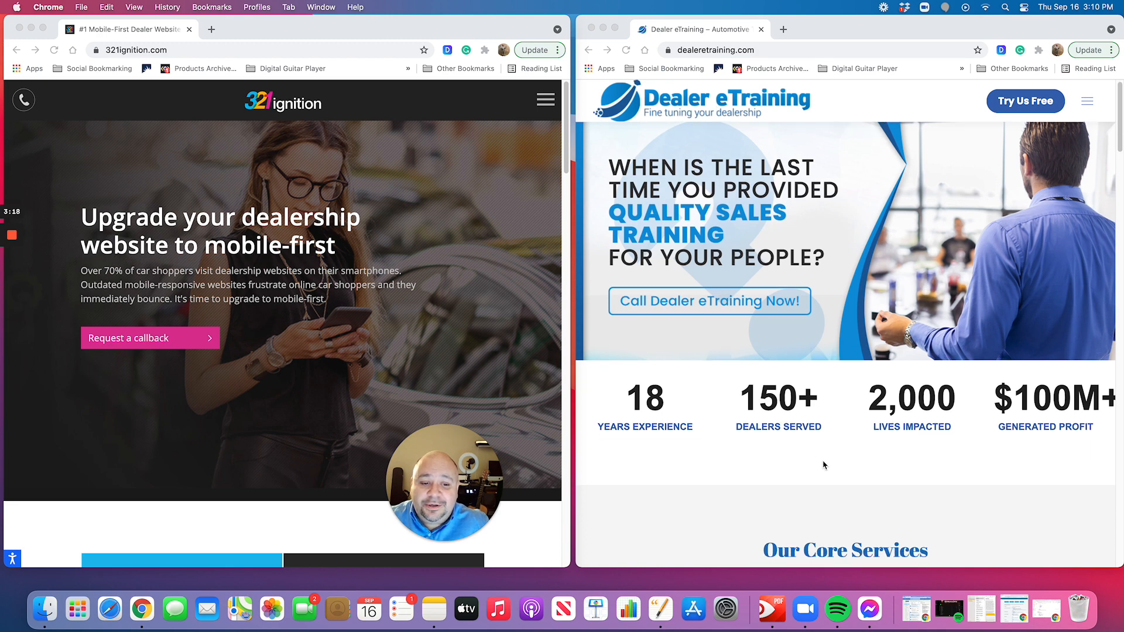
{"action": "scroll", "scroll_direction": "down", "scroll_amount": 3}
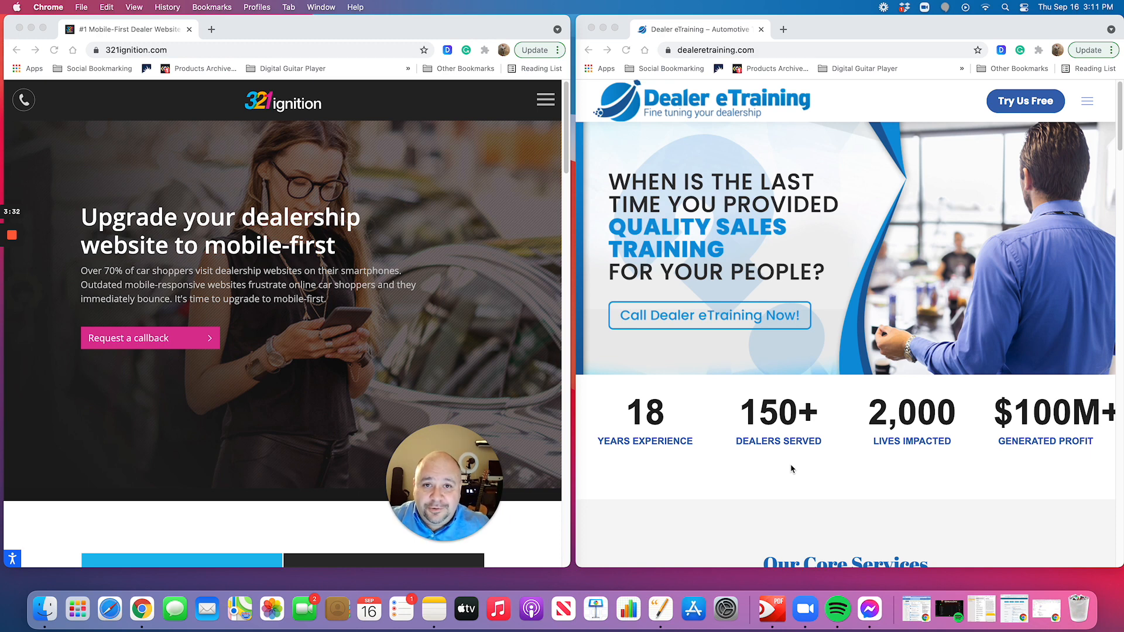
{"action": "mouse_move", "coordinate": [373, 428]}
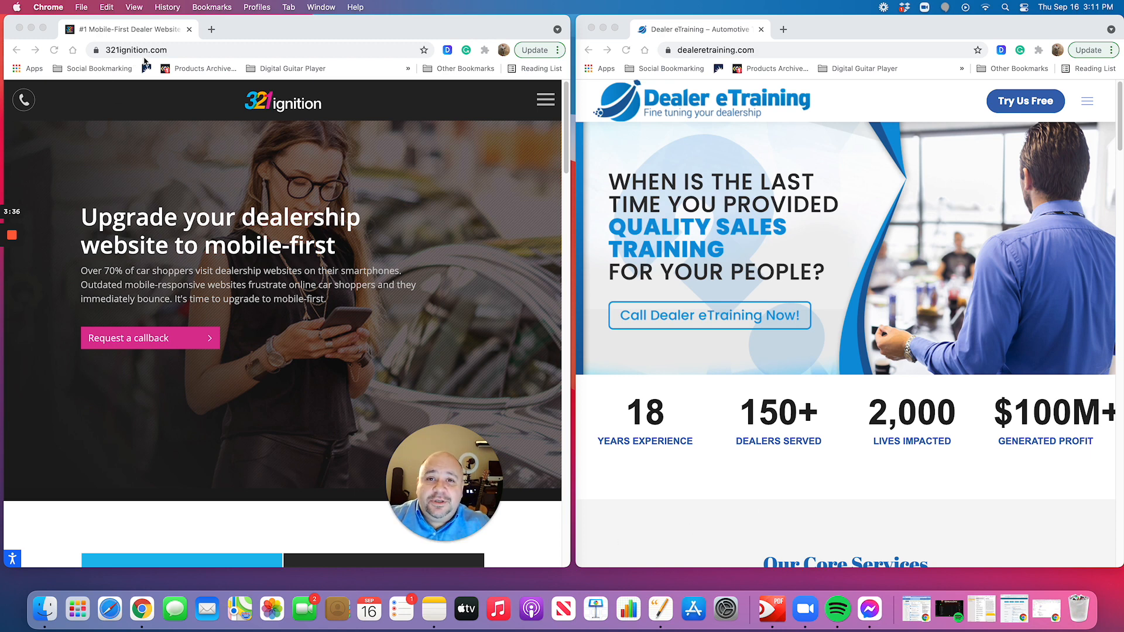
{"action": "mouse_move", "coordinate": [670, 59]}
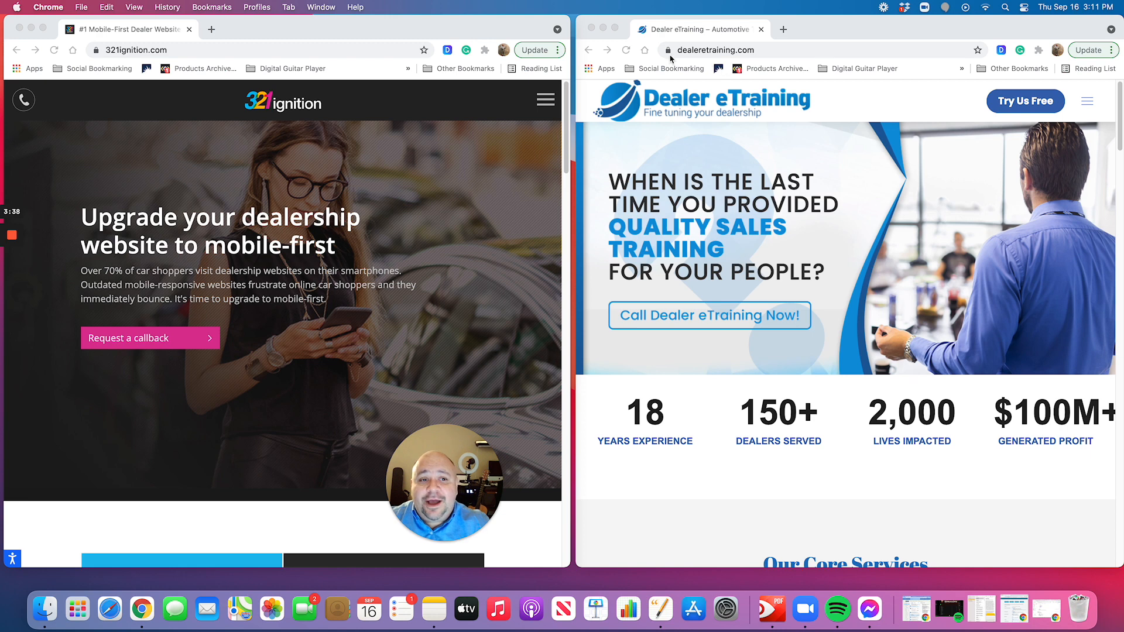
{"action": "scroll", "scroll_direction": "down", "scroll_amount": 3}
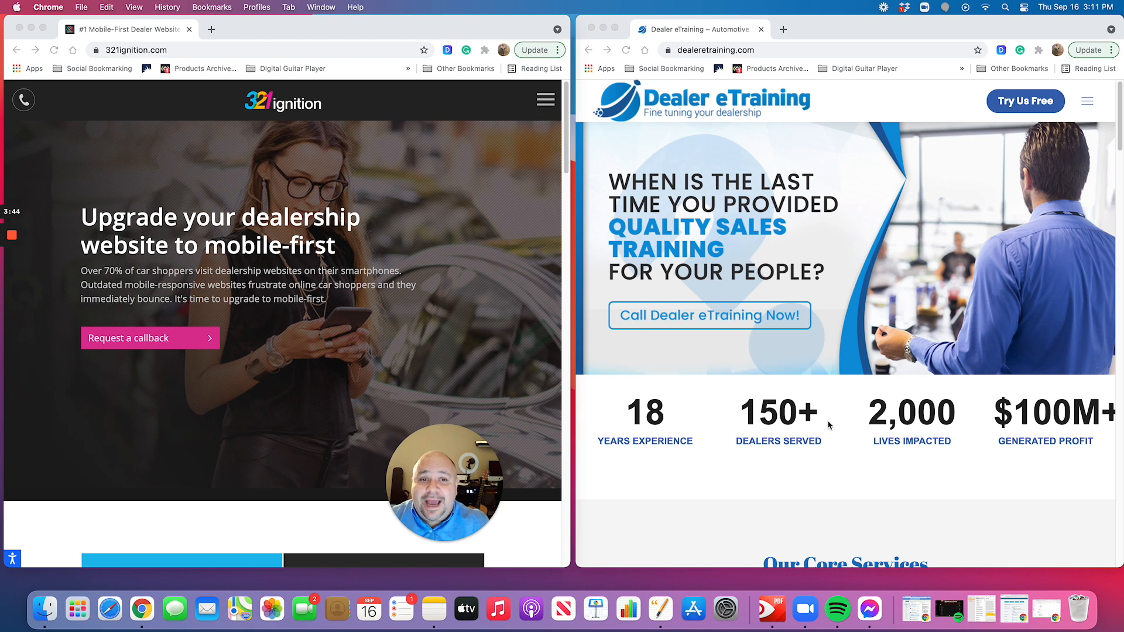
{"action": "mouse_move", "coordinate": [708, 397]}
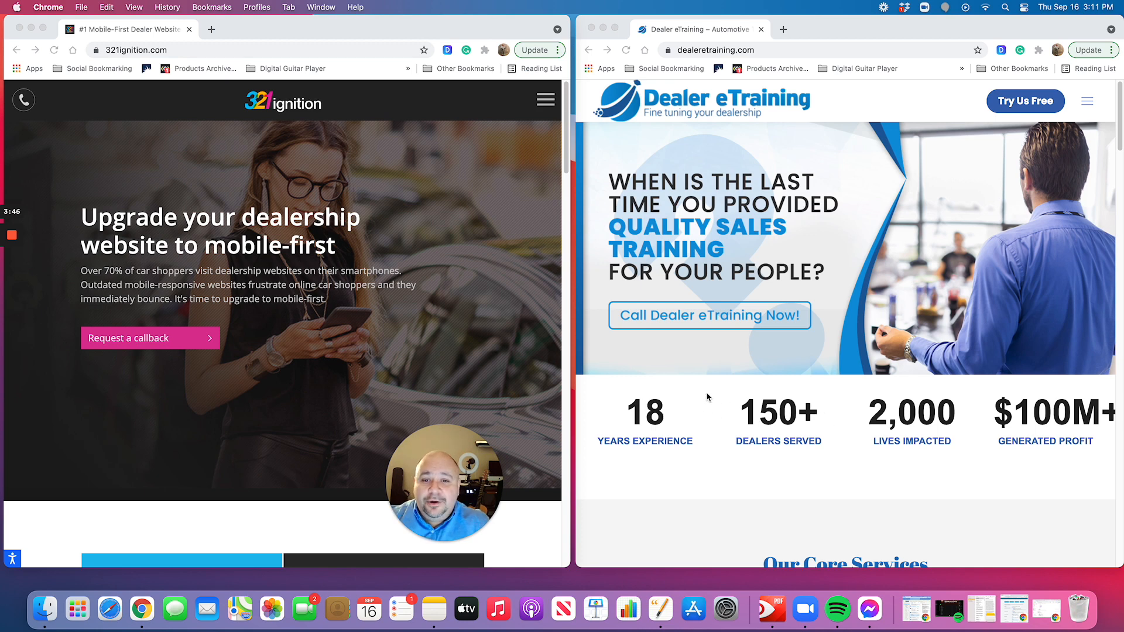
{"action": "mouse_move", "coordinate": [643, 310]}
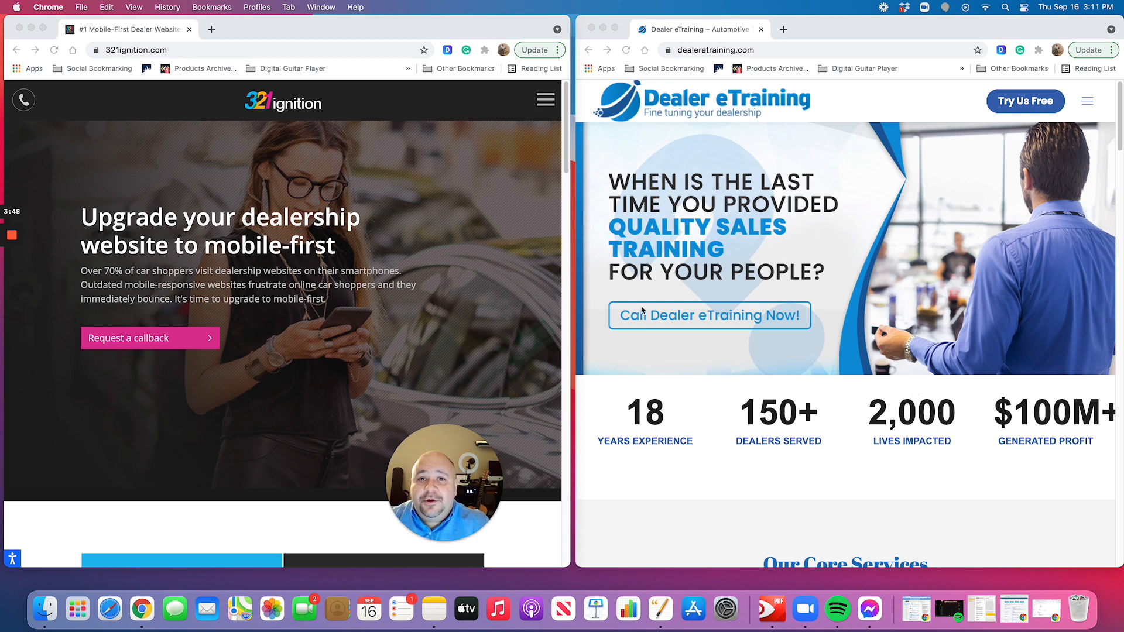